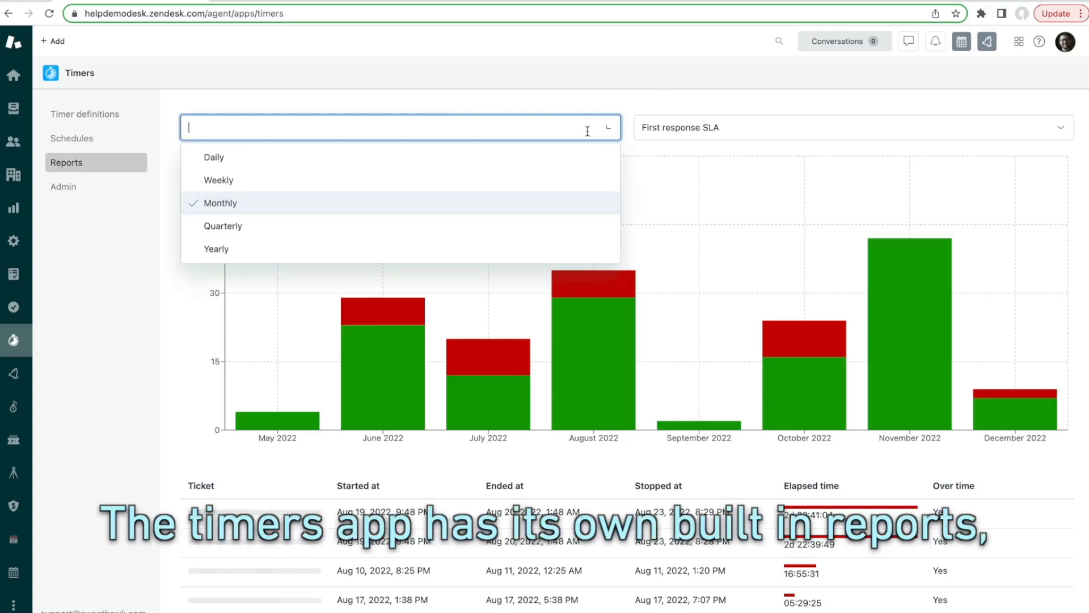
Change the First response SLA report grouping from Monthly to Weekly.
click(218, 180)
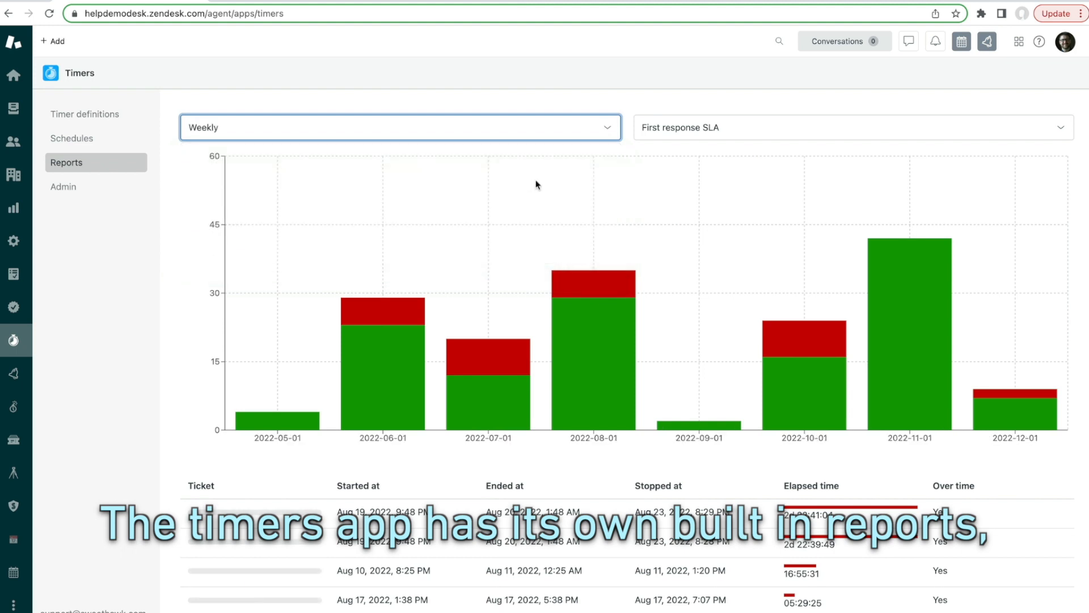